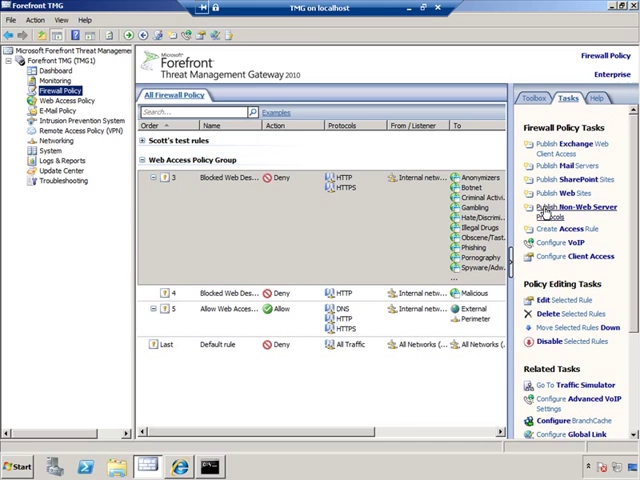
Step: Start a new non-web server publishing rule and name it 'RDP to DC1'
left_click(554, 204)
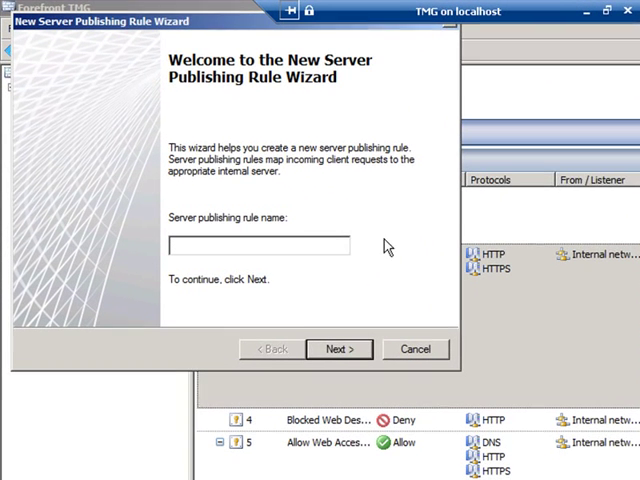
type("RDP to")
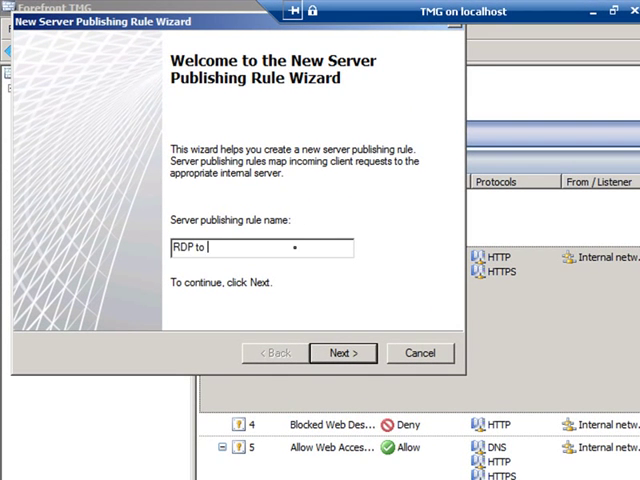
type("DC1")
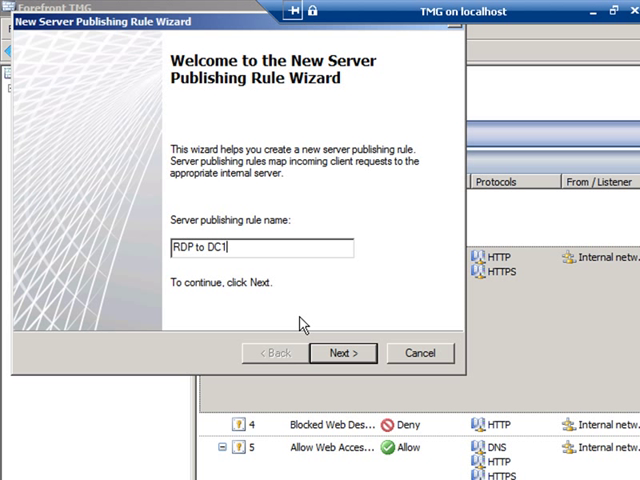
mouse_move(316, 336)
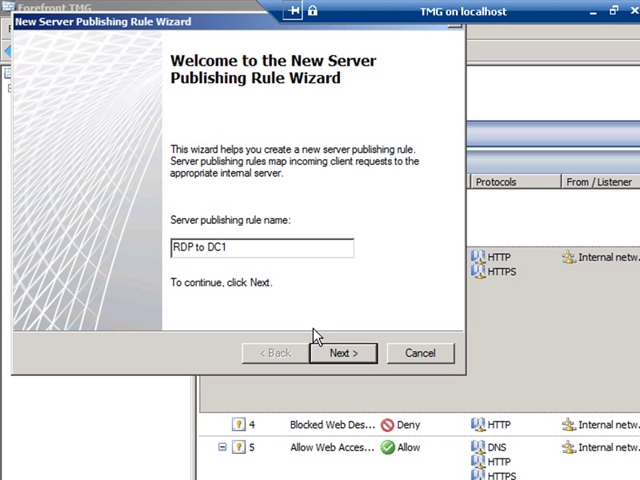
Step: Look up DC1 by name and accept its address 10.1.1.254 as the published server
left_click(344, 352)
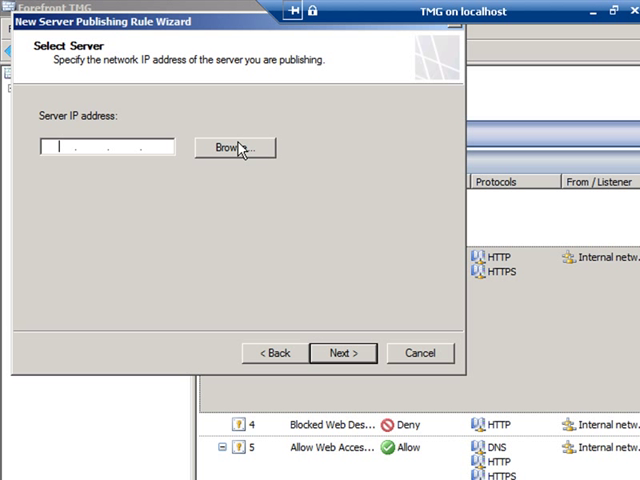
left_click(236, 148)
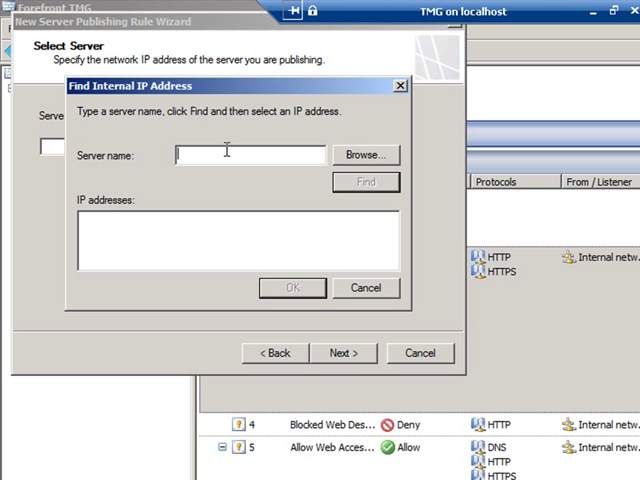
type("DC1")
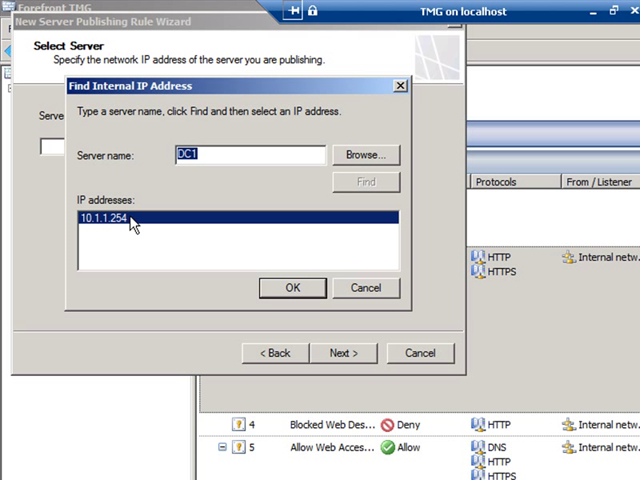
left_click(292, 288)
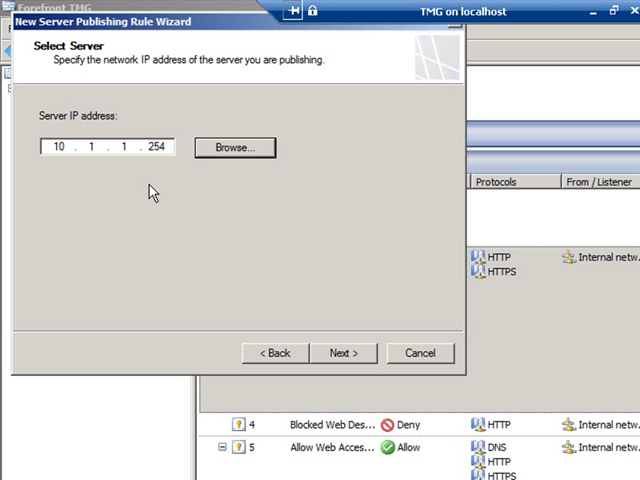
mouse_move(344, 352)
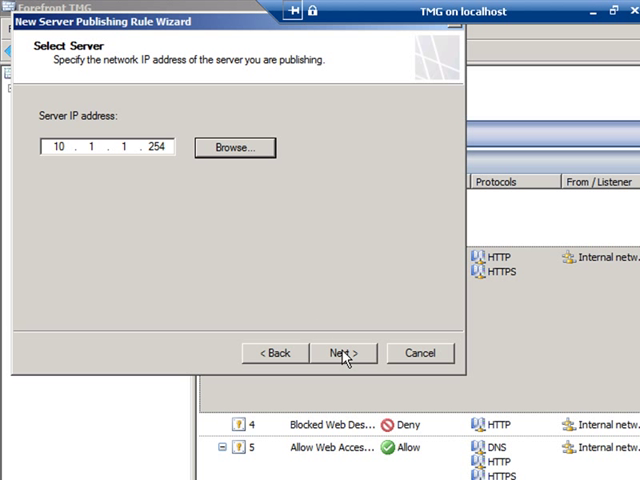
Step: Choose RDP (Terminal Services) Server as the protocol the rule publishes
left_click(344, 352)
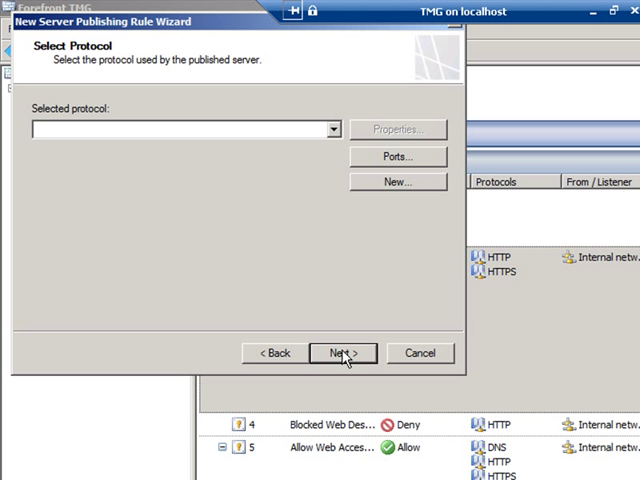
left_click(330, 128)
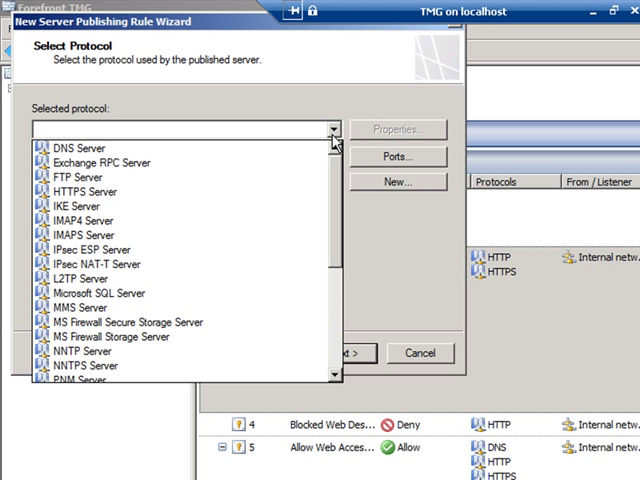
mouse_move(338, 136)
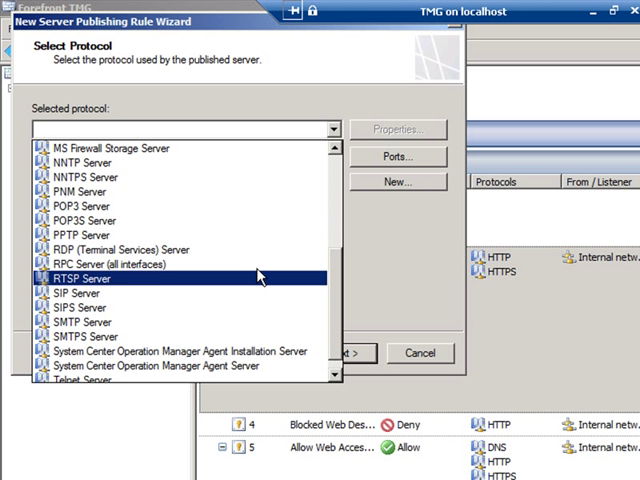
left_click(150, 250)
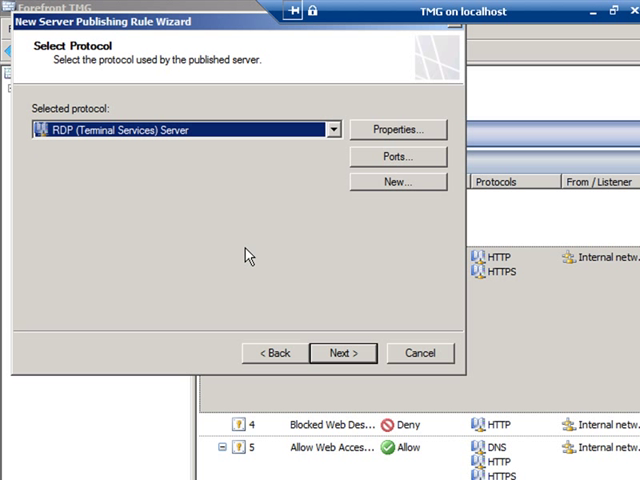
mouse_move(400, 226)
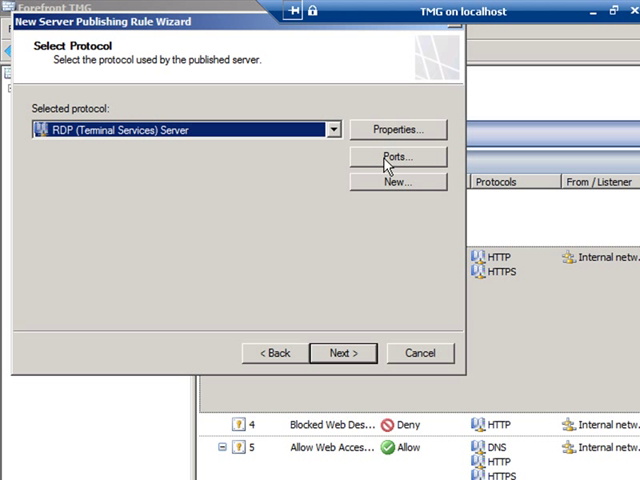
left_click(396, 156)
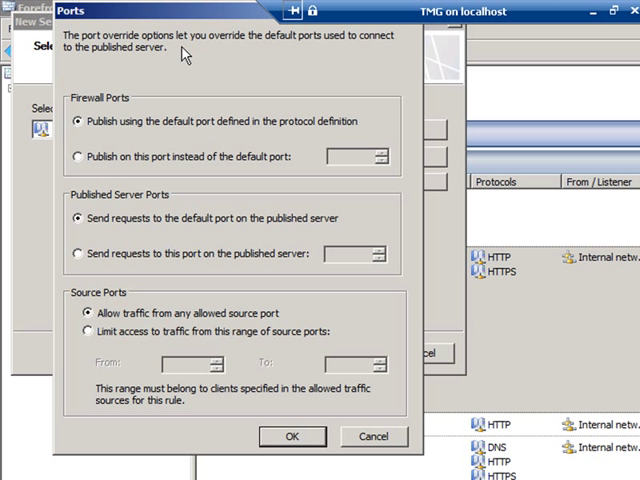
mouse_move(128, 110)
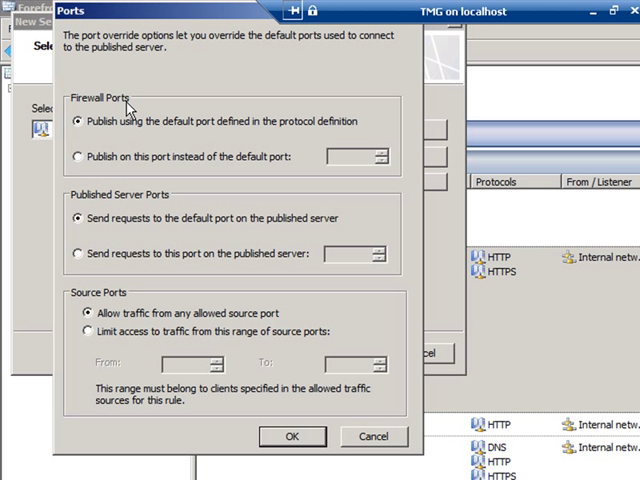
mouse_move(196, 266)
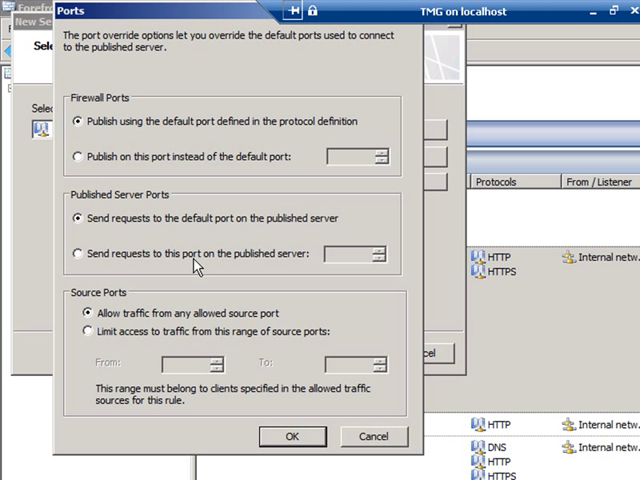
mouse_move(288, 420)
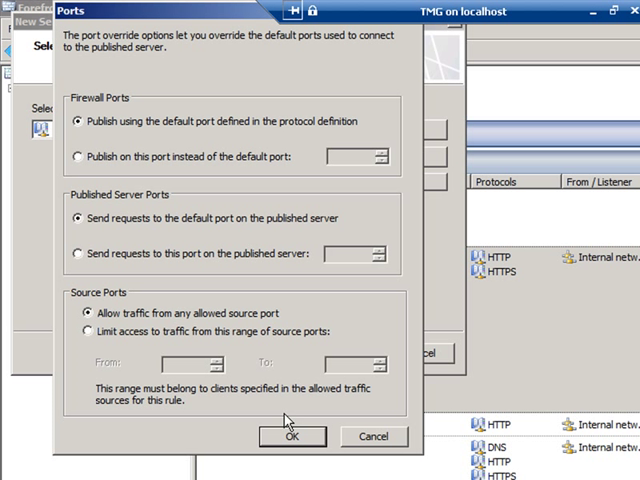
mouse_move(224, 138)
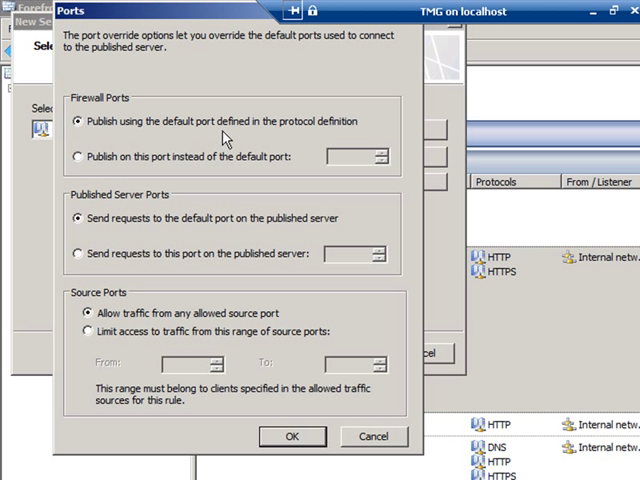
mouse_move(118, 248)
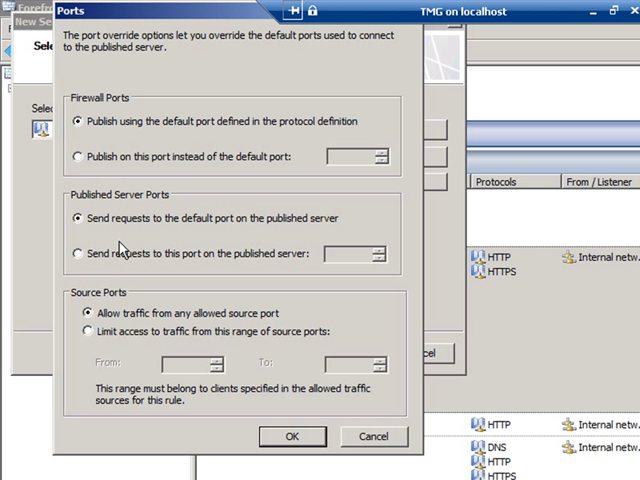
mouse_move(136, 248)
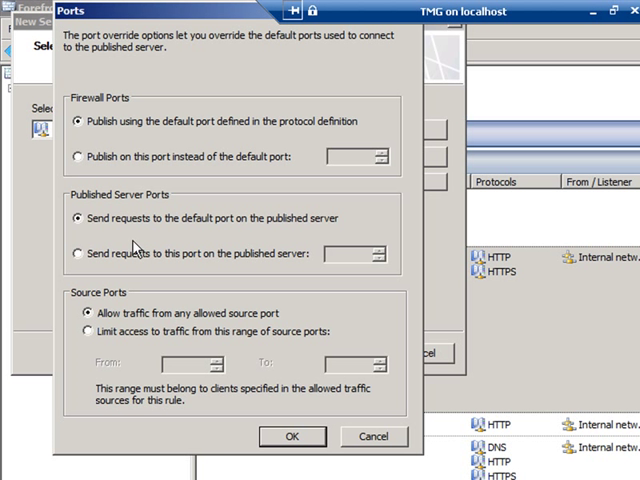
left_click(292, 436)
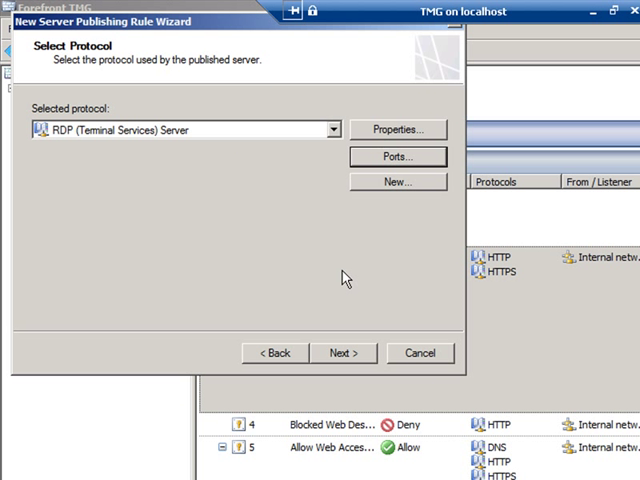
Step: Confirm RDP uses inbound TCP port 3389, then tick External as the listener network
left_click(396, 128)
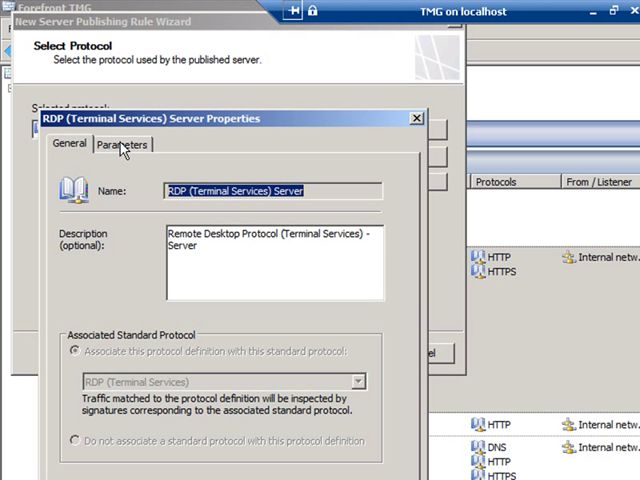
left_click(122, 144)
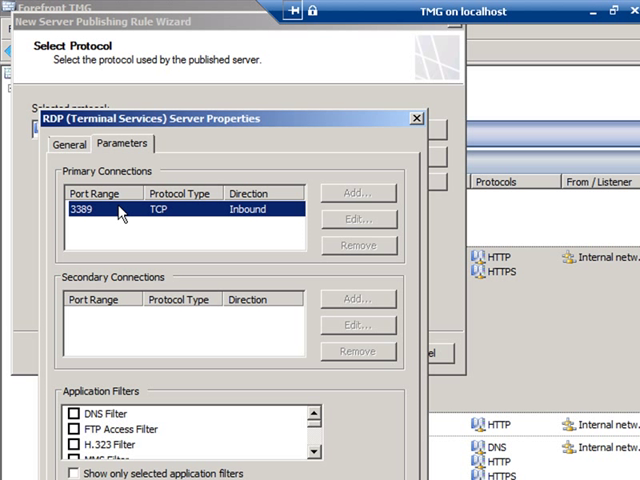
mouse_move(276, 448)
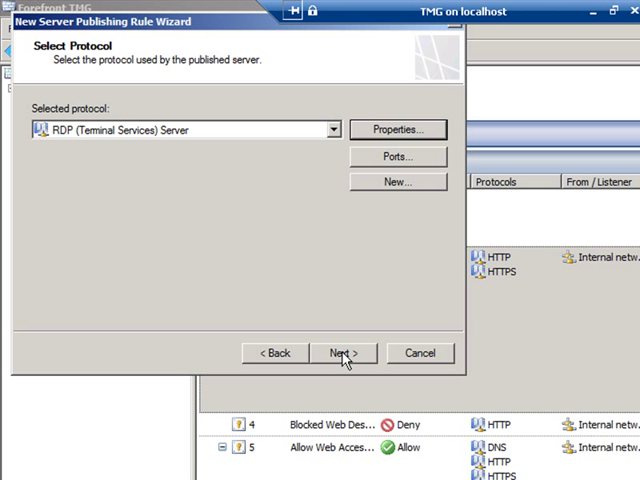
left_click(344, 352)
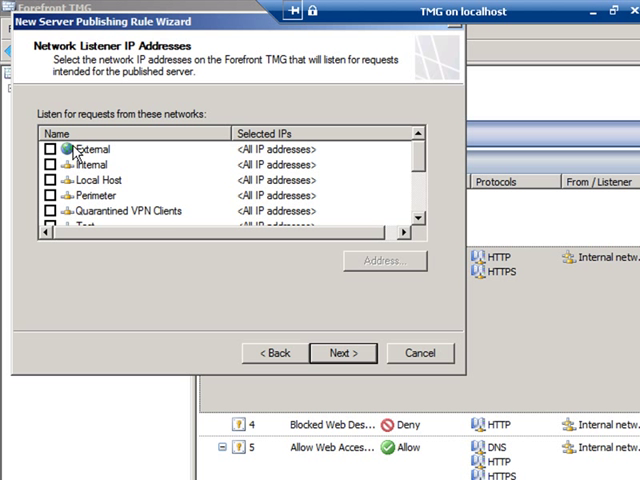
left_click(52, 148)
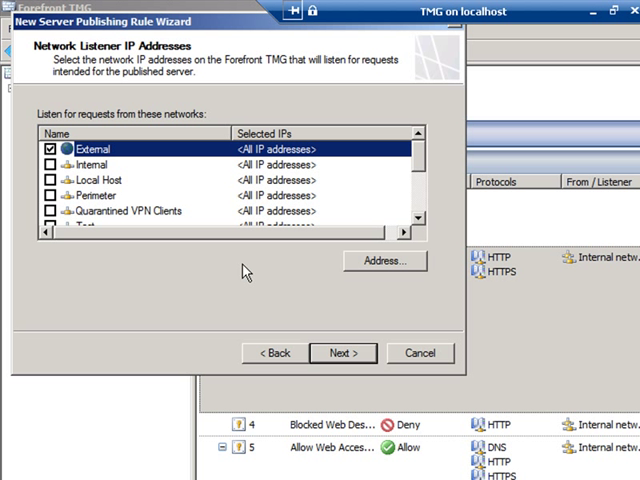
Step: Limit the External listener to the specified IP address 192.168.160.21
left_click(384, 260)
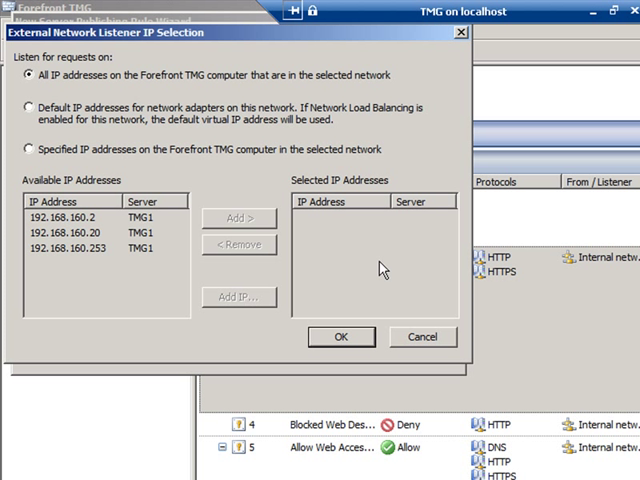
mouse_move(178, 226)
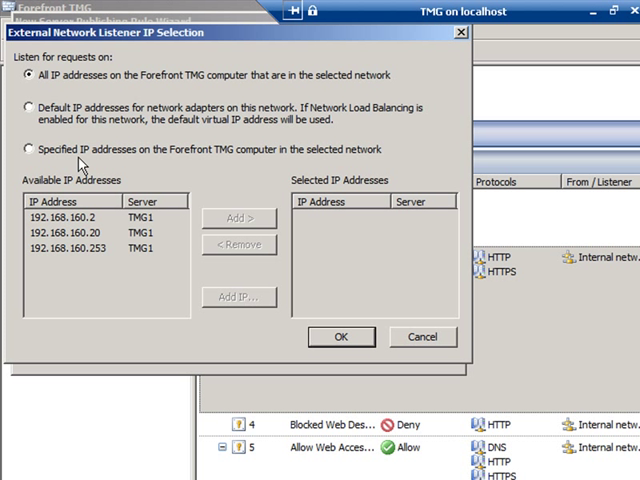
left_click(24, 148)
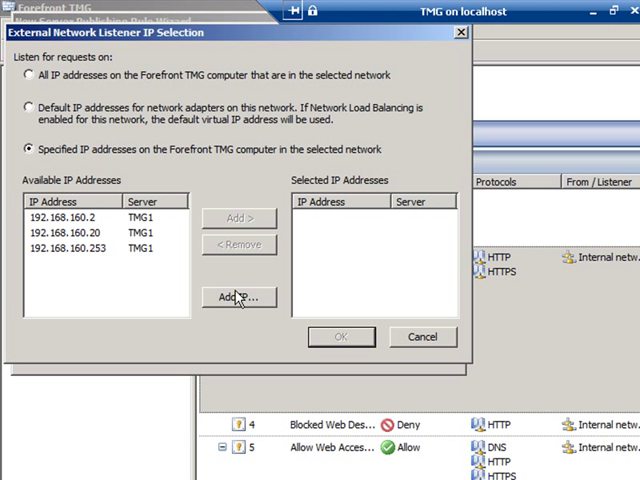
left_click(240, 296)
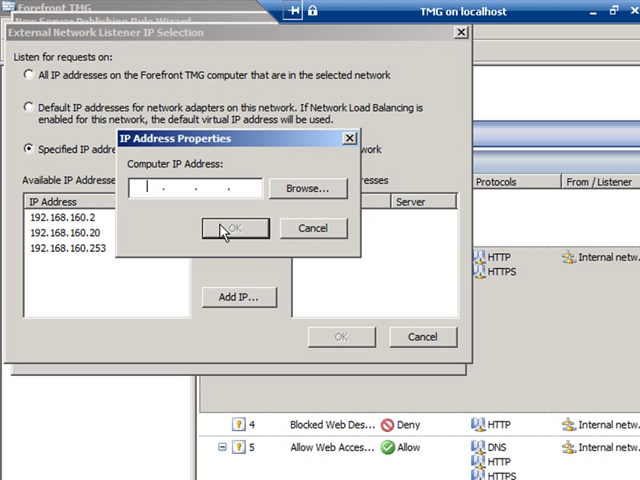
type("192.1")
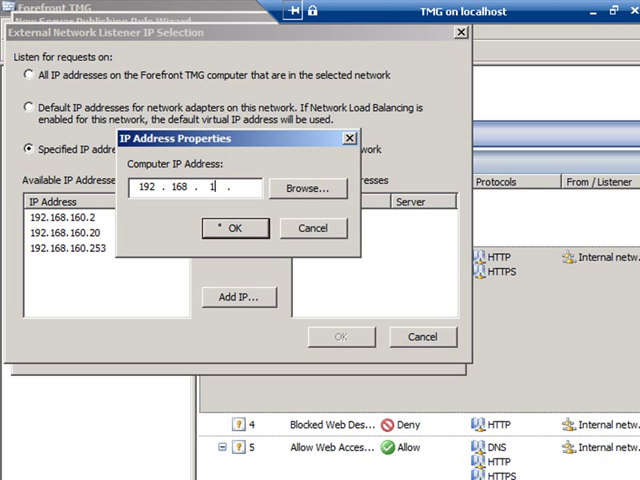
type("160\t21")
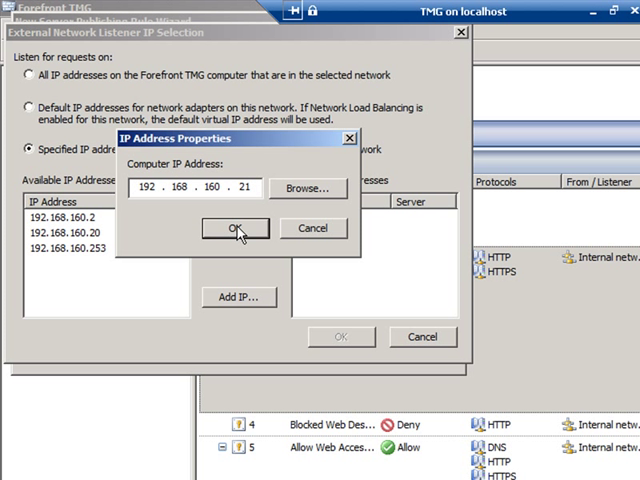
left_click(236, 228)
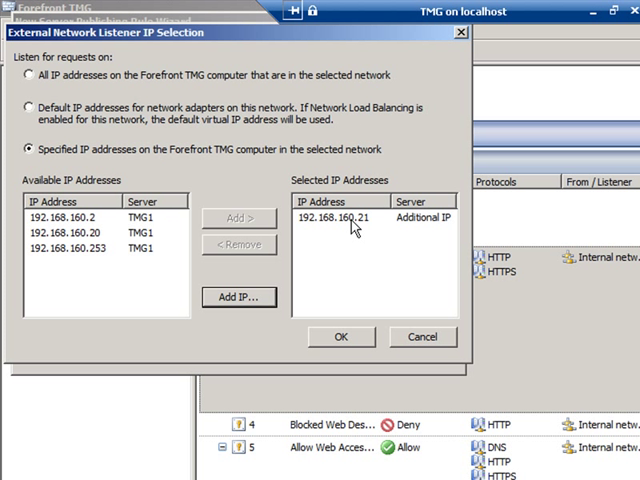
left_click(360, 216)
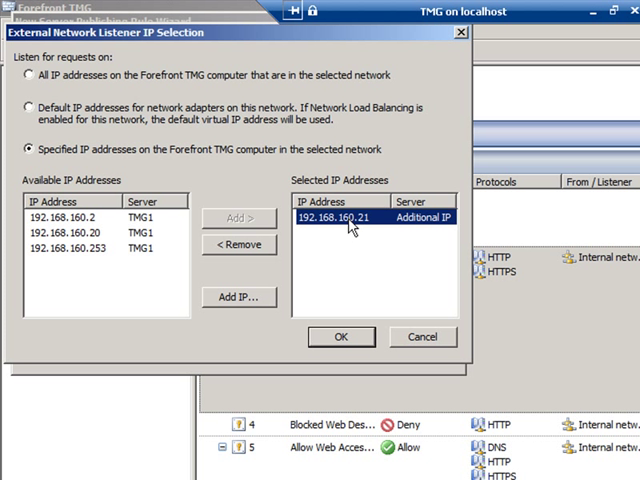
mouse_move(344, 250)
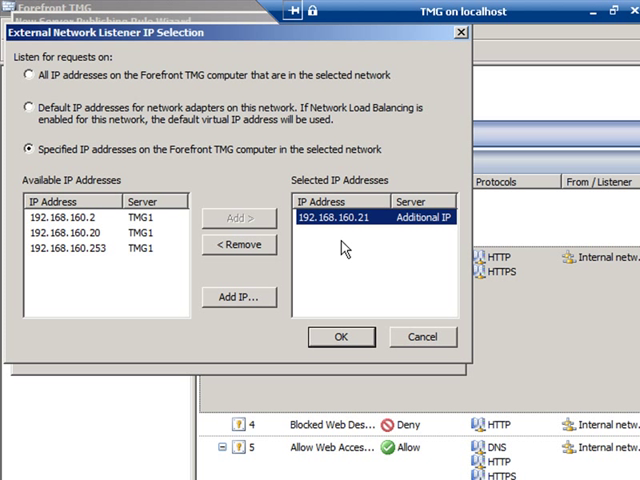
mouse_move(344, 236)
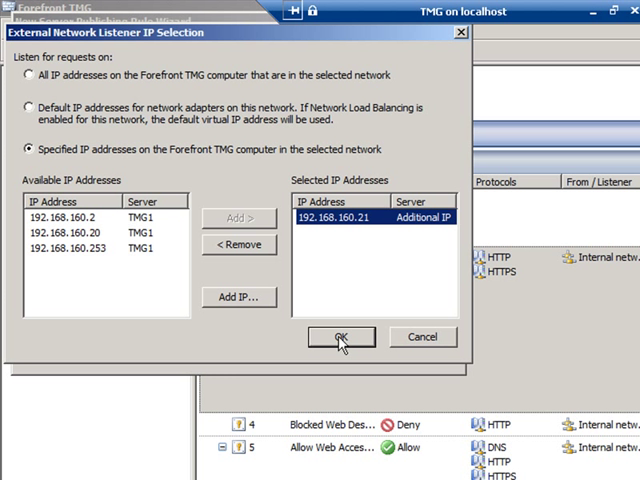
left_click(340, 336)
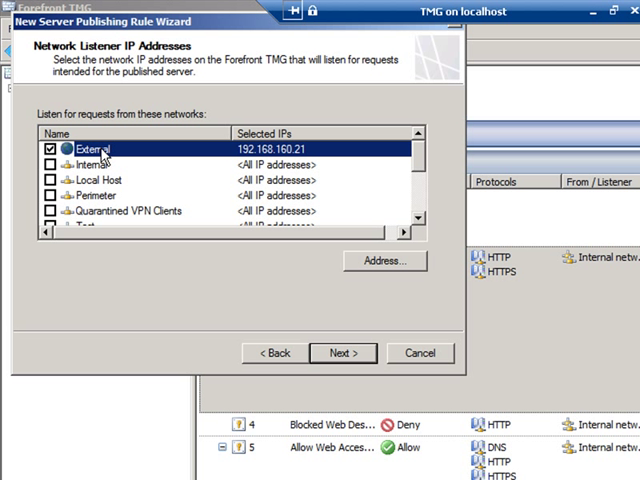
mouse_move(344, 352)
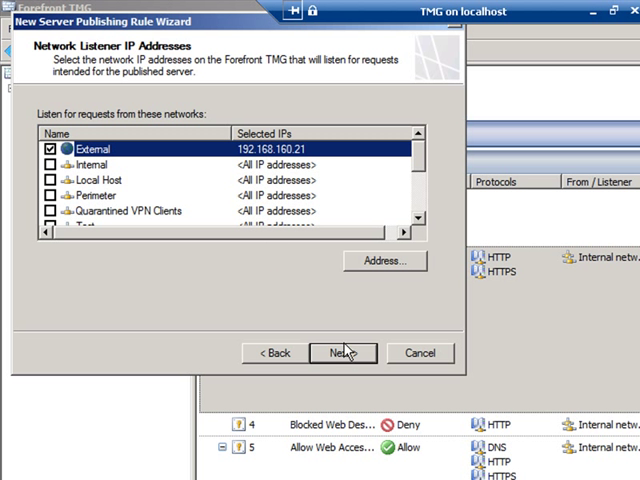
Step: Review the wizard summary and finish creating the RDP to DC1 rule
left_click(342, 352)
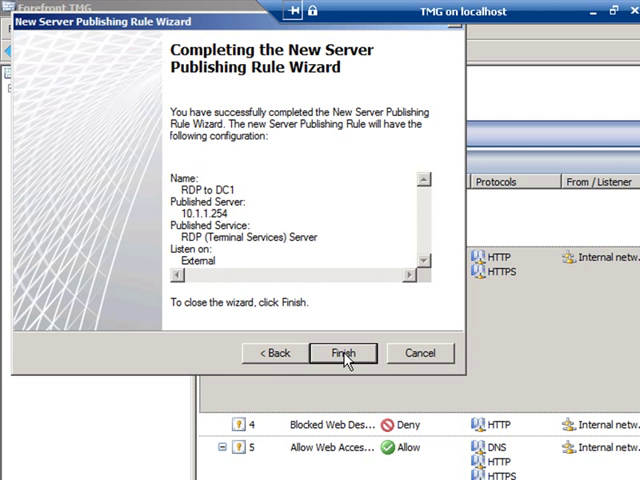
mouse_move(380, 286)
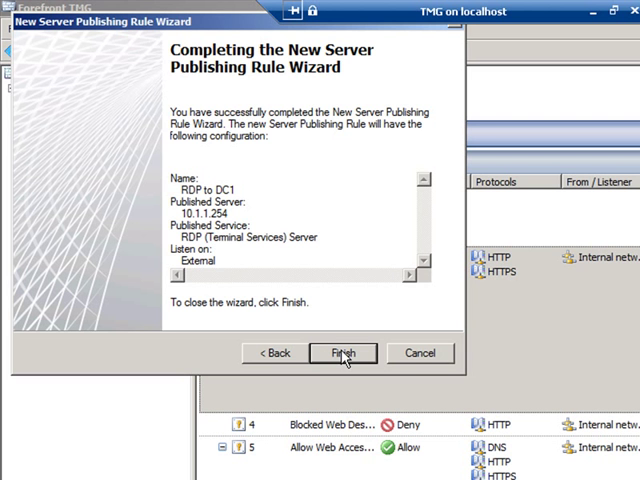
left_click(342, 352)
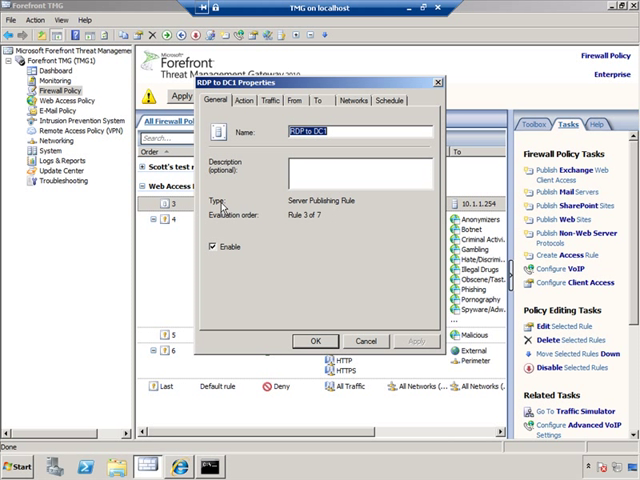
mouse_move(192, 246)
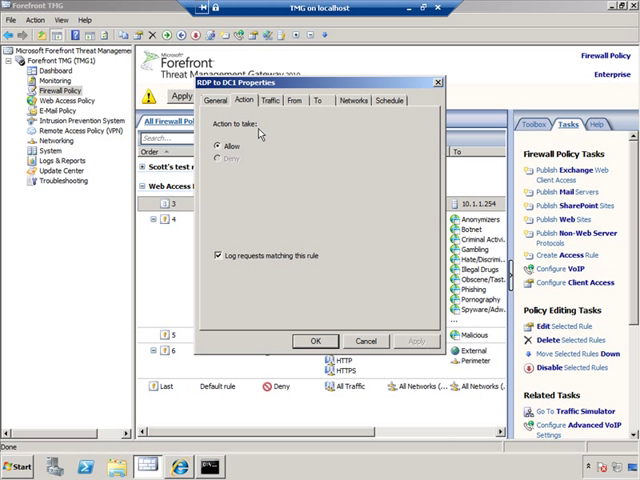
Step: Check the rule's Traffic, From, To, Networks and Schedule settings, then close its properties
left_click(288, 100)
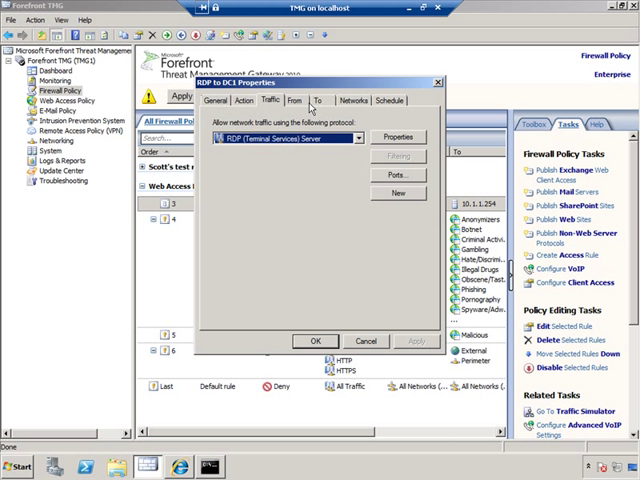
left_click(304, 100)
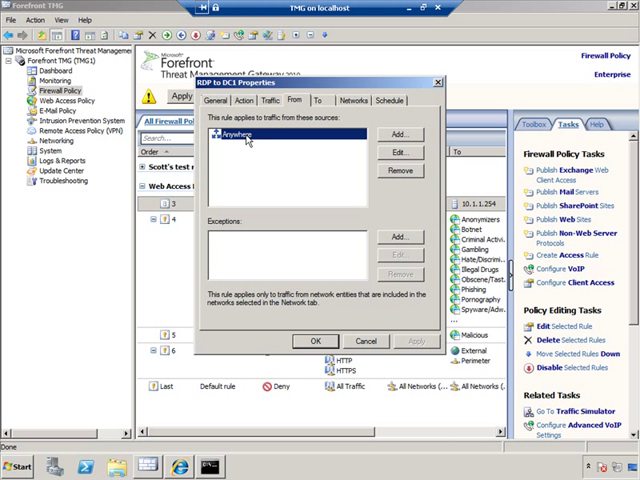
left_click(326, 100)
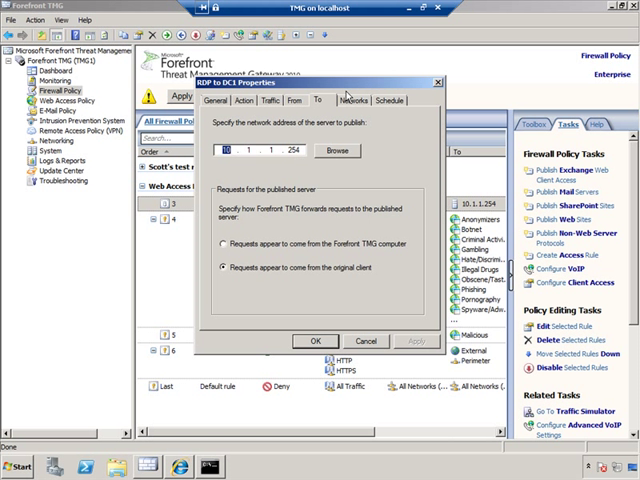
left_click(362, 100)
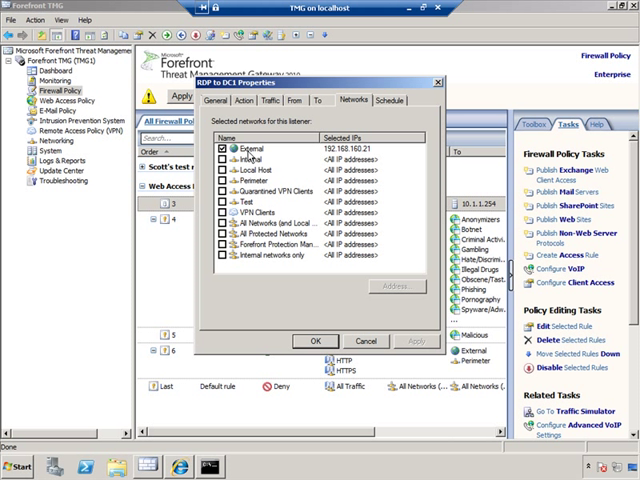
left_click(388, 100)
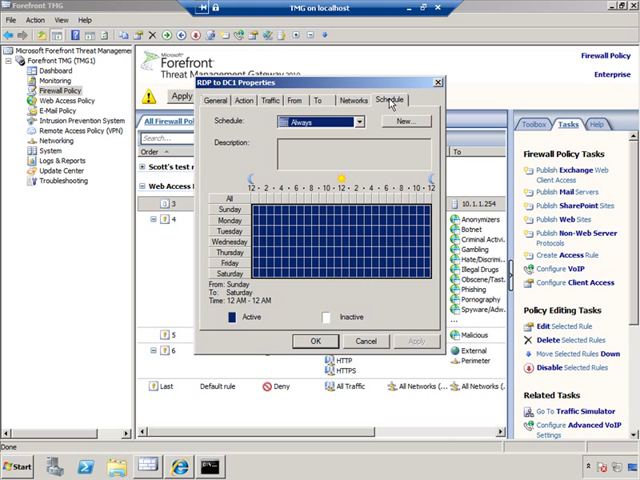
left_click(356, 120)
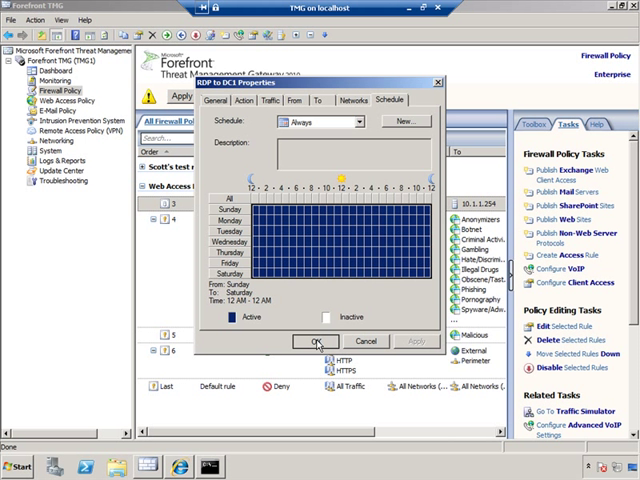
left_click(318, 340)
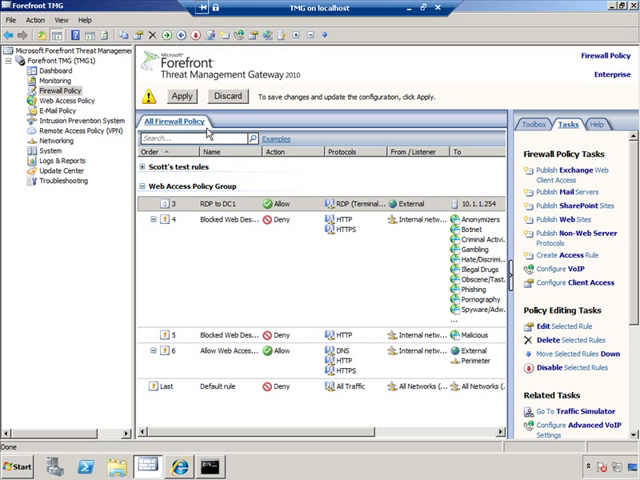
Step: Apply and confirm the pending TMG configuration changes so the rule takes effect
left_click(182, 96)
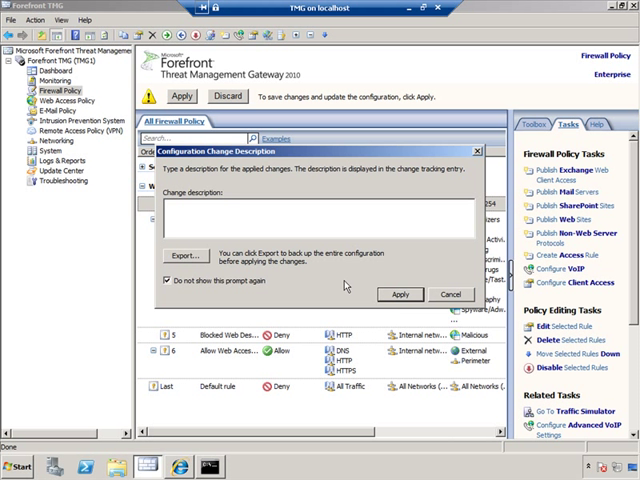
left_click(396, 294)
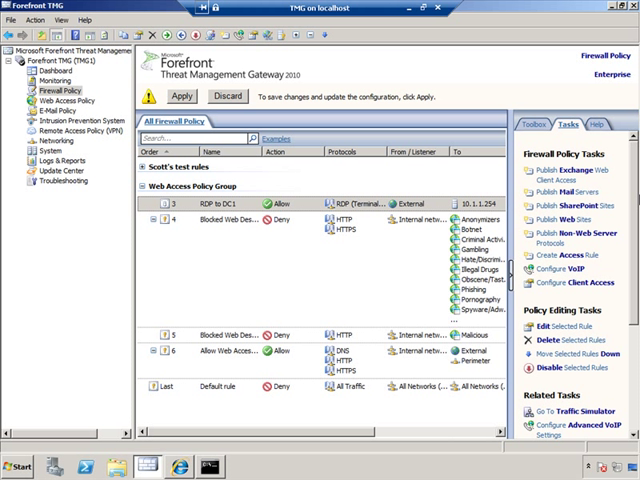
left_click(182, 96)
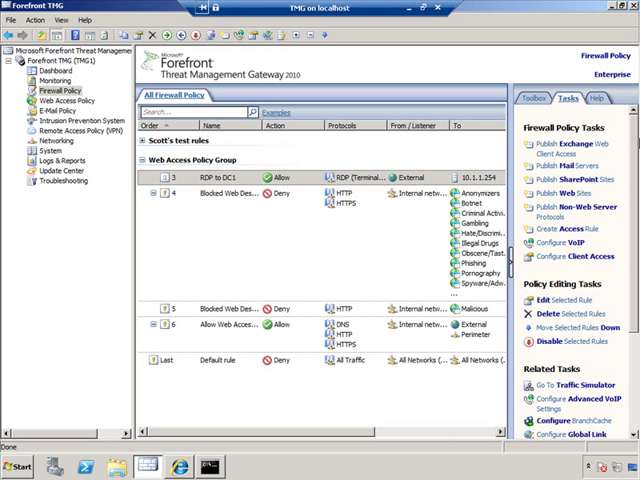
mouse_move(224, 172)
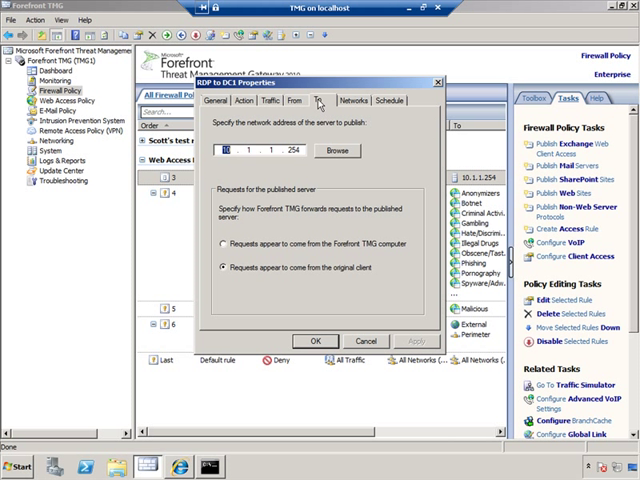
left_click(348, 100)
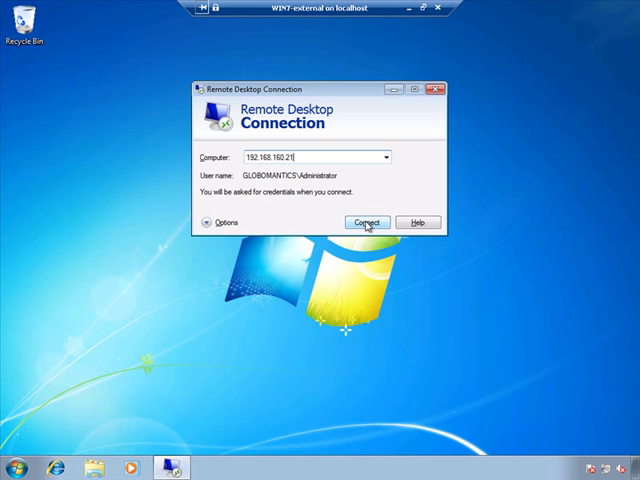
Step: Connect Remote Desktop to 192.168.180.2 and submit the Administrator password
left_click(366, 222)
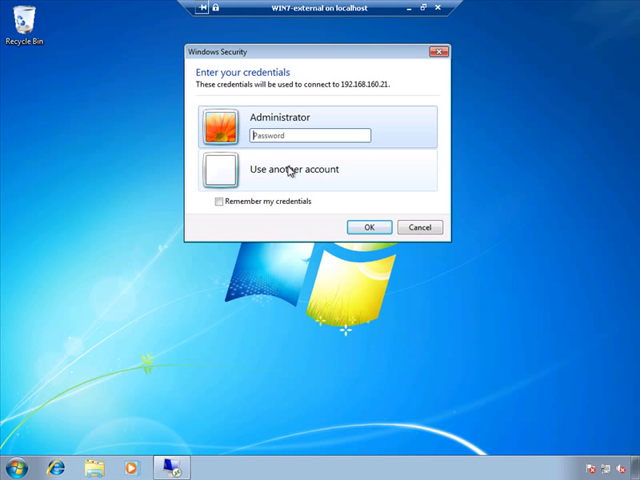
type("••••")
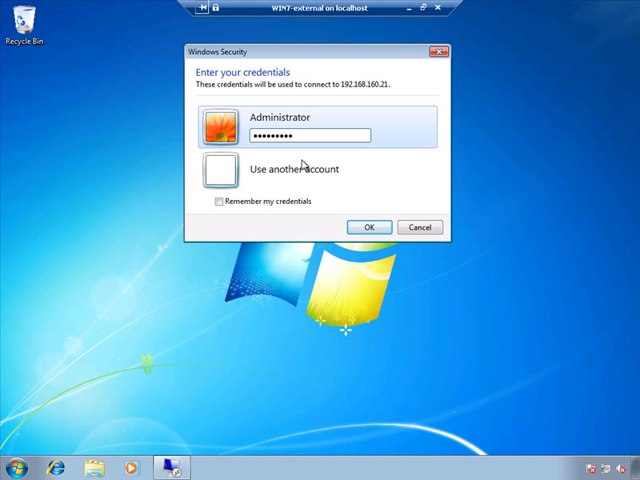
left_click(368, 228)
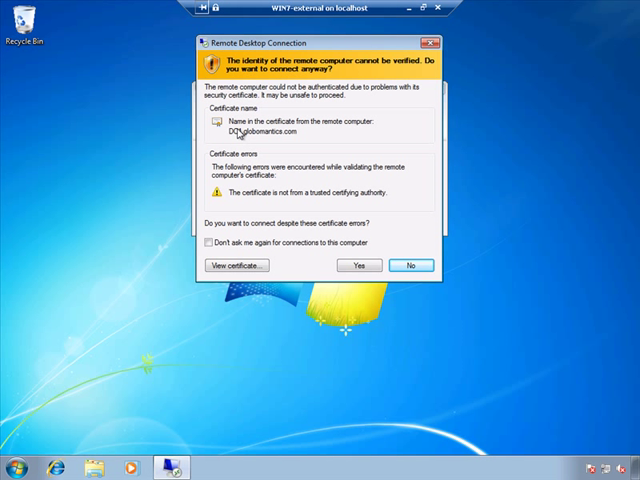
mouse_move(270, 192)
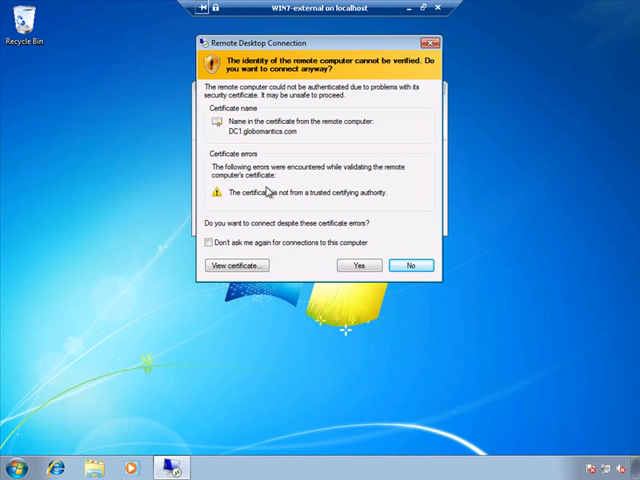
mouse_move(292, 212)
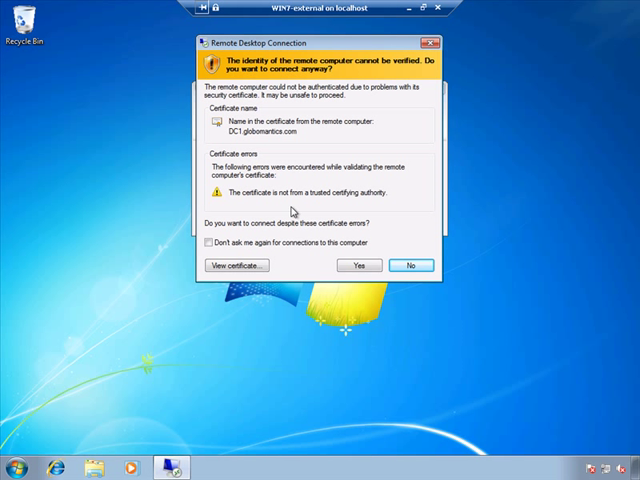
mouse_move(338, 230)
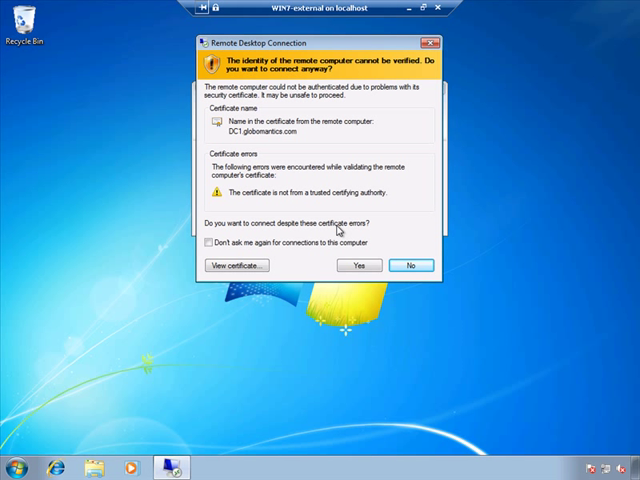
mouse_move(358, 266)
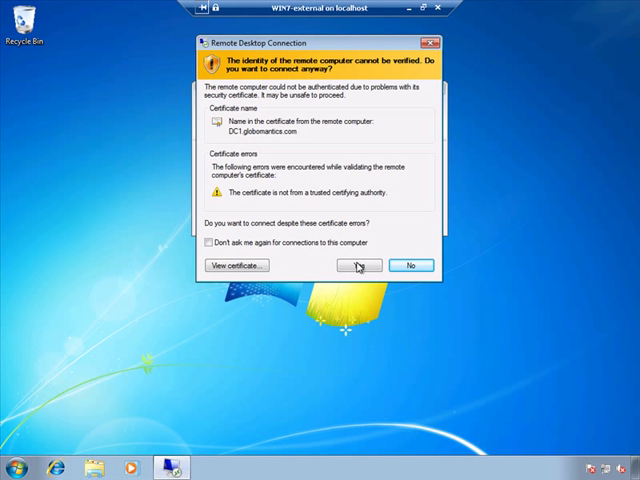
Step: Accept the certificate warning, reach DC1's desktop and close Active Directory Users and Computers
left_click(356, 264)
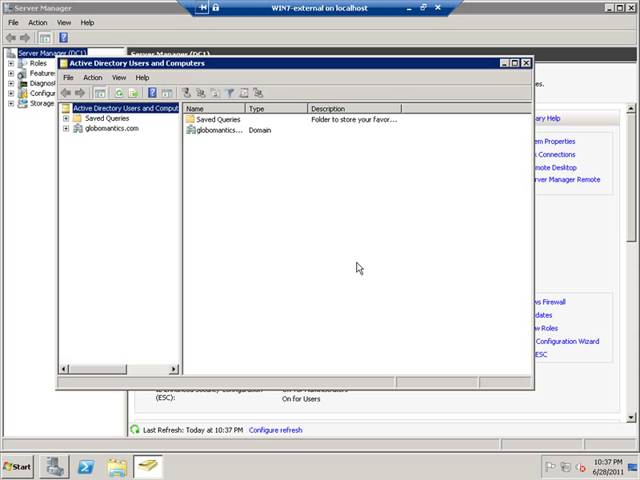
mouse_move(154, 272)
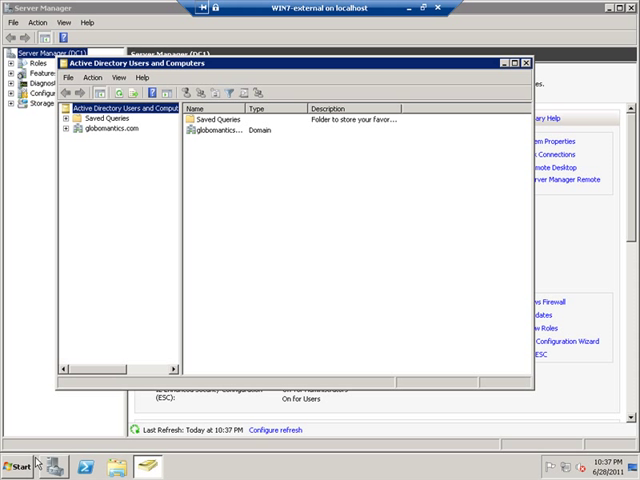
left_click(20, 468)
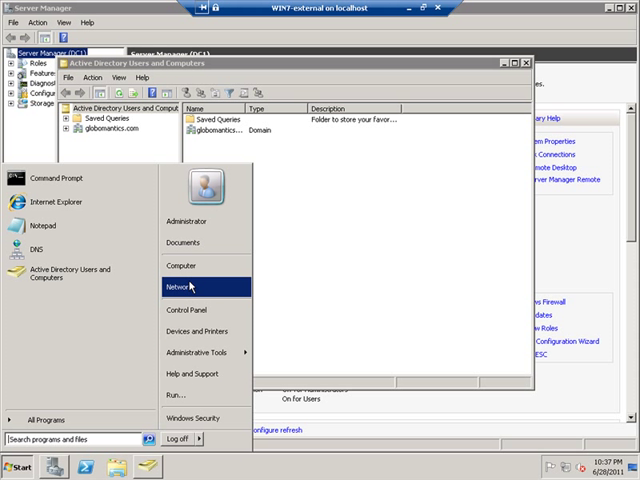
mouse_move(182, 266)
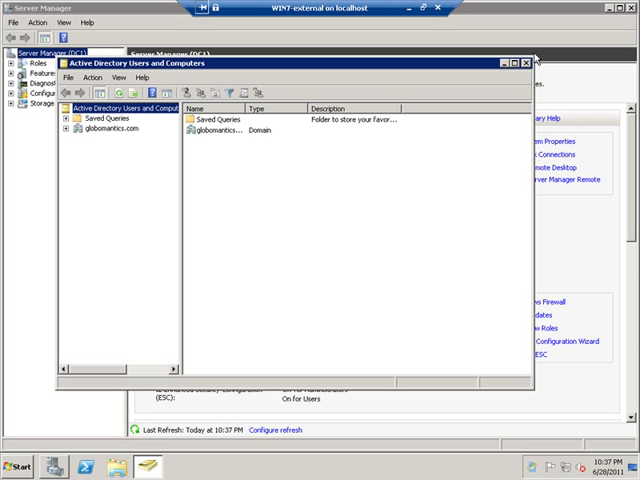
left_click(532, 64)
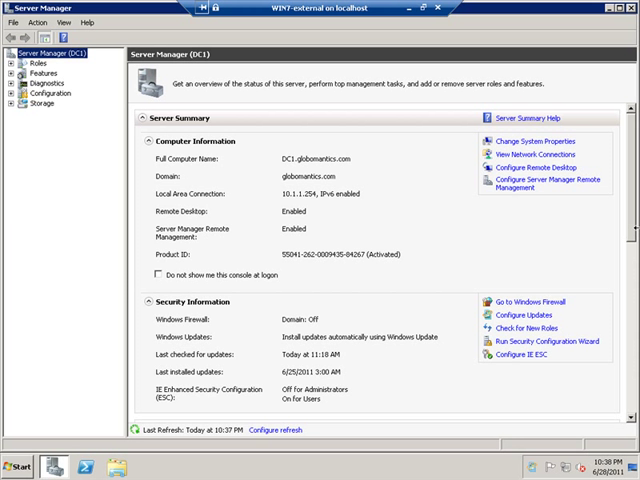
mouse_move(456, 204)
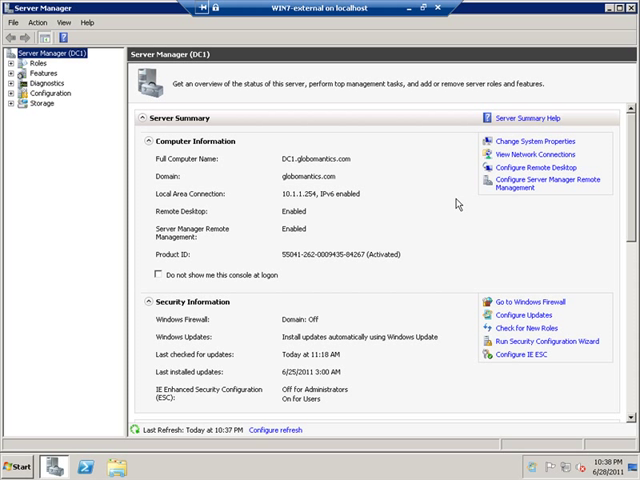